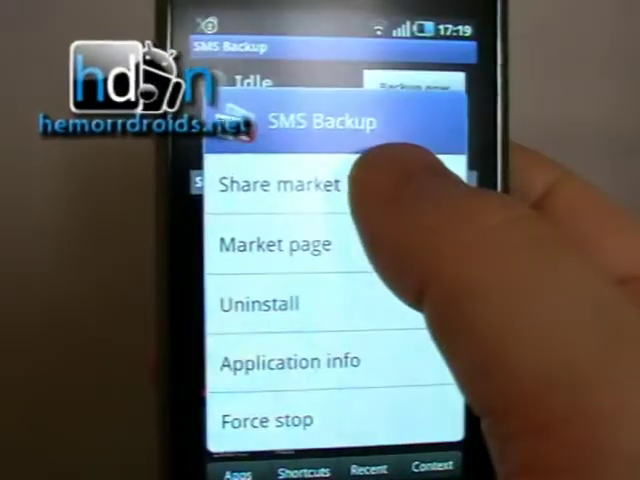
Share the SMS Backup market link, bringing up Bluetooth, Facebook, Google Mail and Messaging destinations.
click(284, 184)
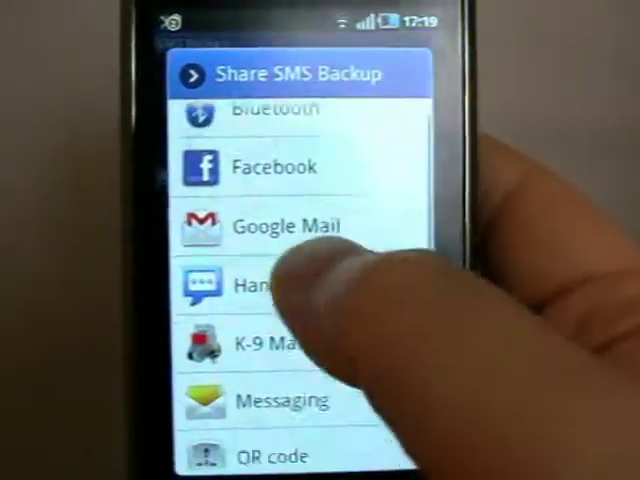